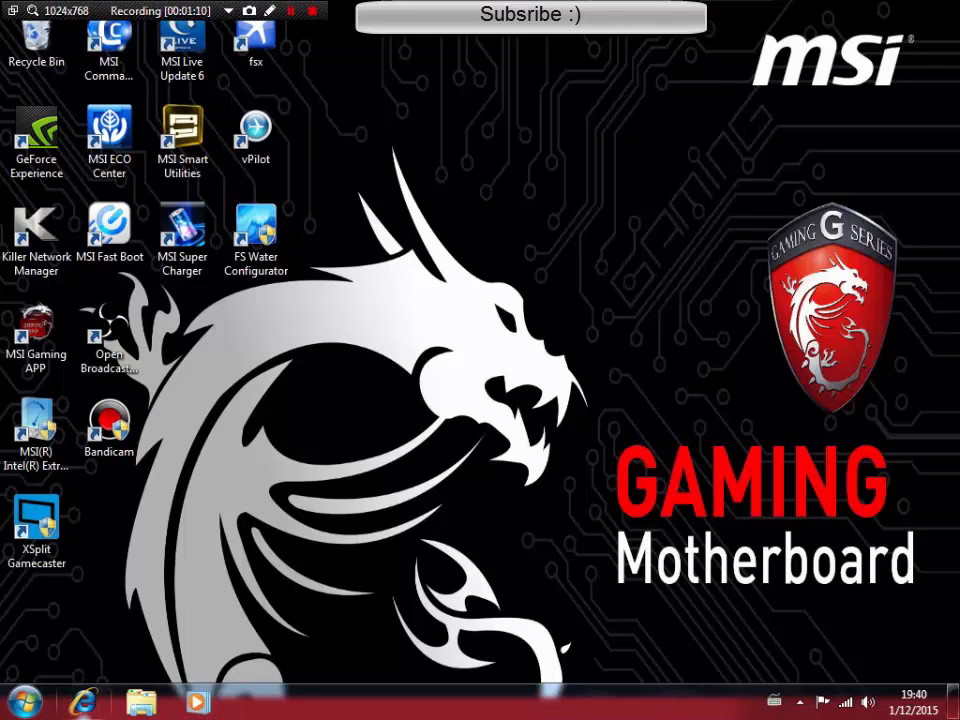
- Launch Internet Explorer from the taskbar, opening the Google UK home page
left_click(83, 700)
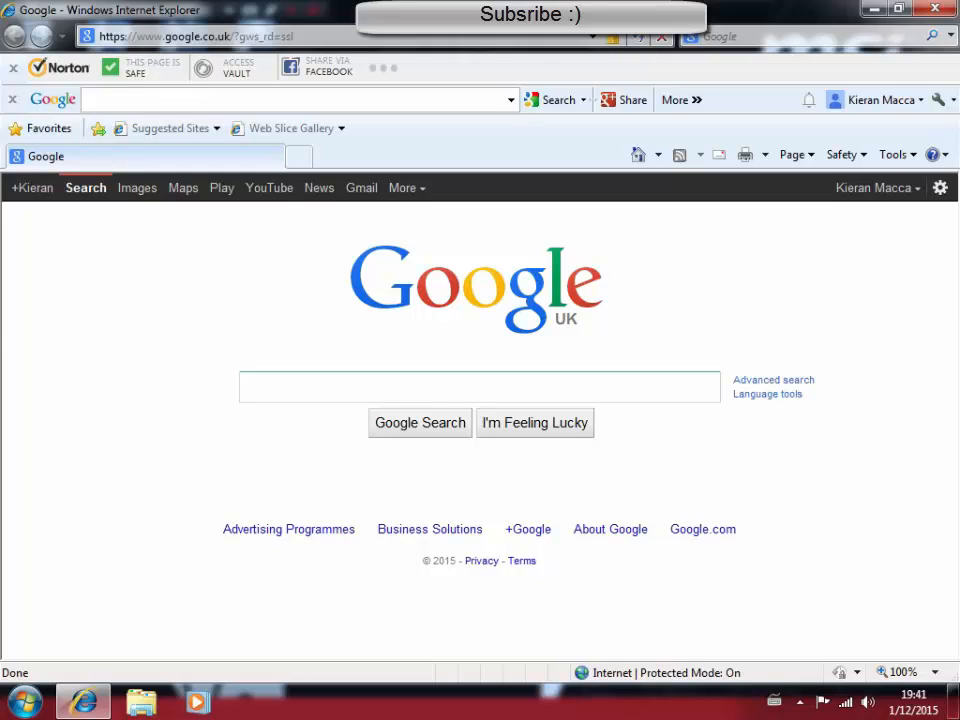
- Search Google for 'uk 2000' and go to the uk2000scenery.com new site home page
type("uk 2000")
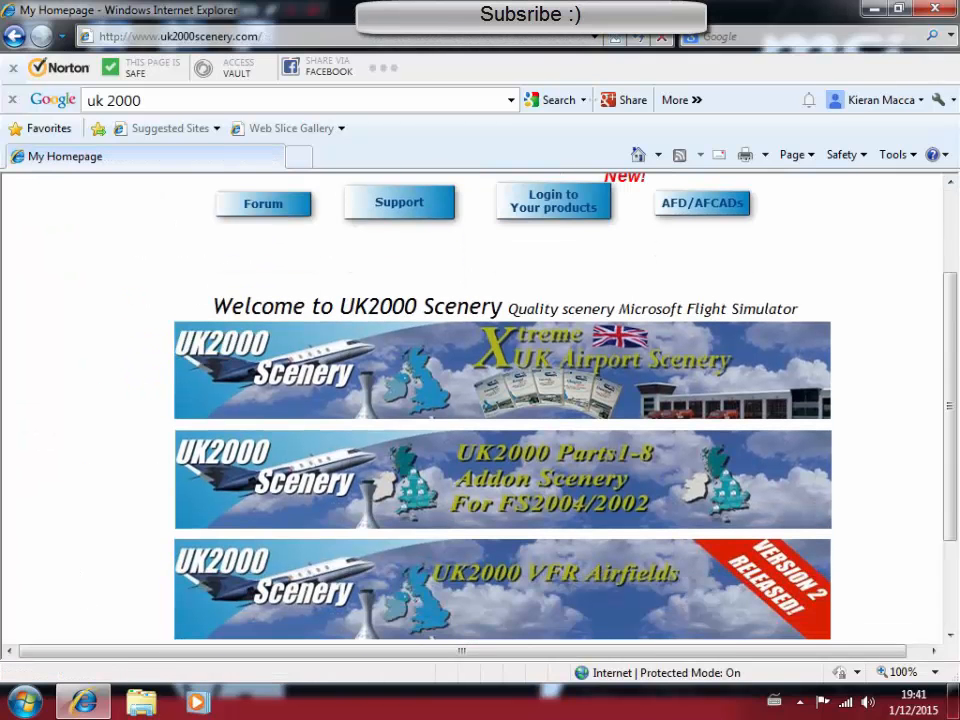
scroll("down", 3)
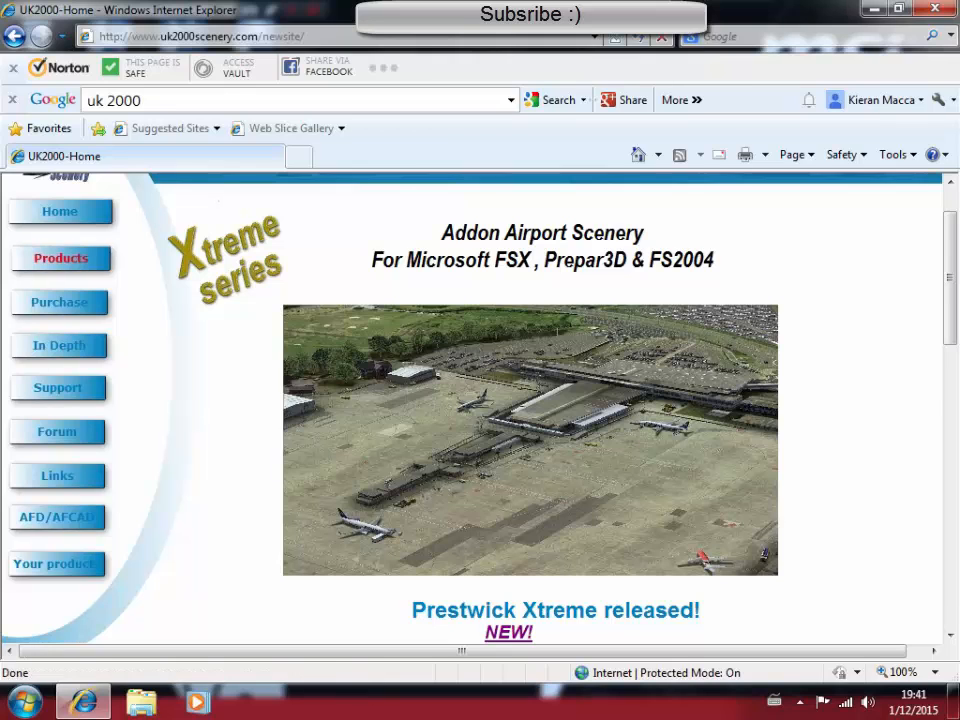
- From Products, open Newcastle and download the free FSX version, egntfsxfree.exe
left_click(61, 258)
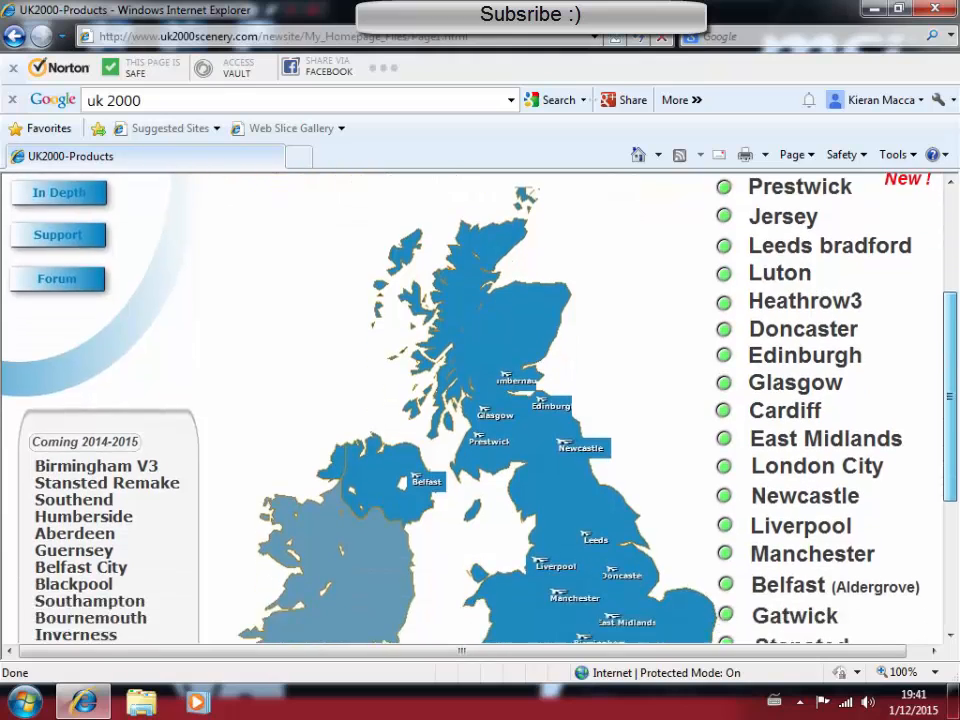
scroll("down", 3)
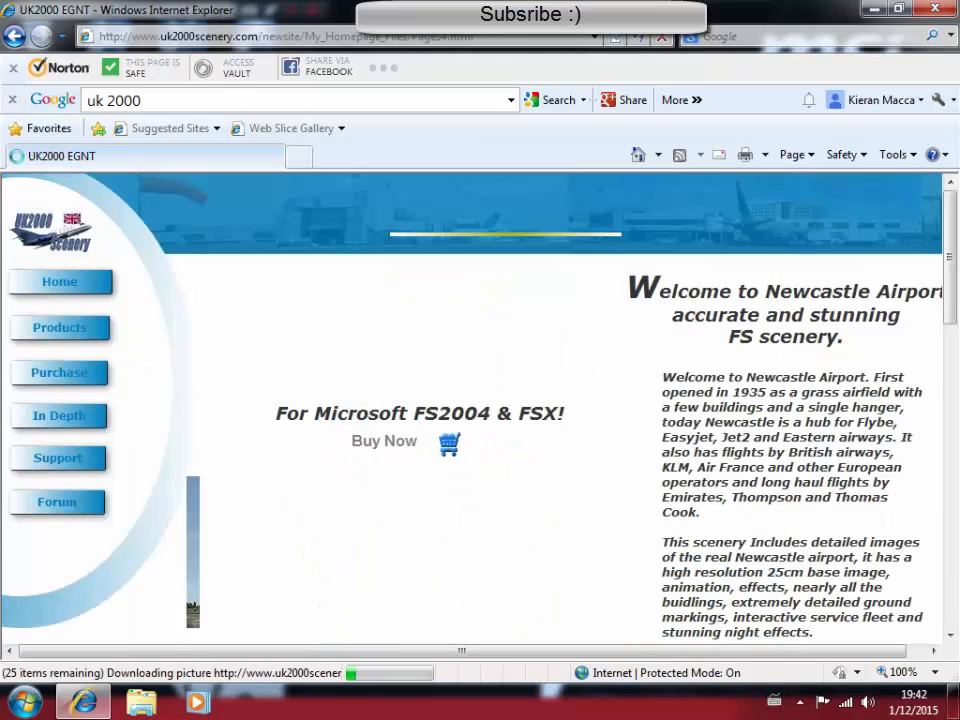
scroll("down", 3)
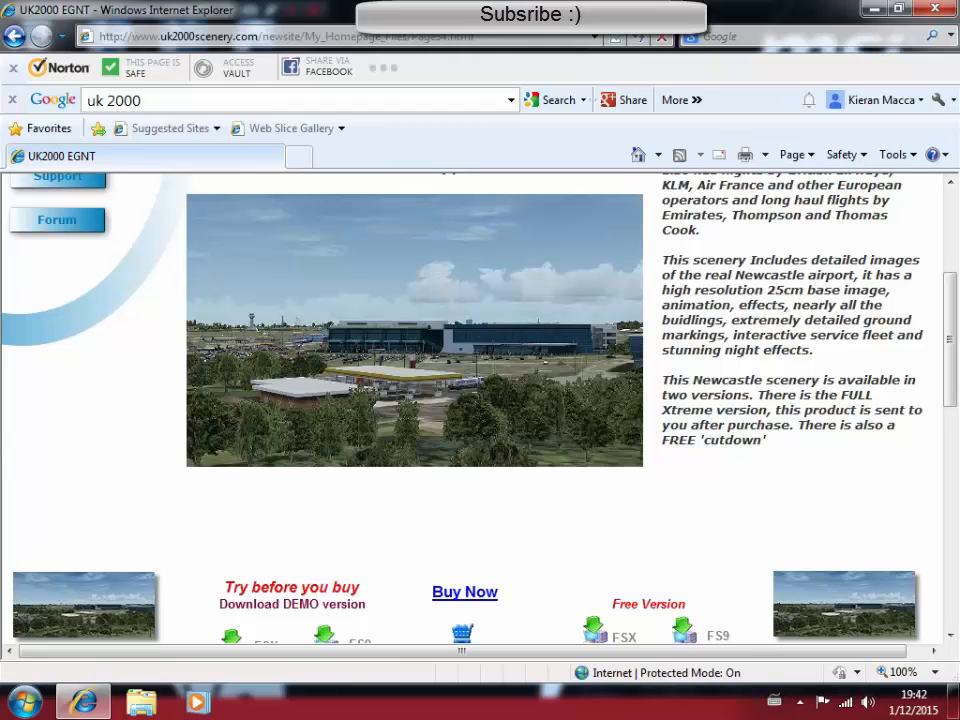
scroll("down", 3)
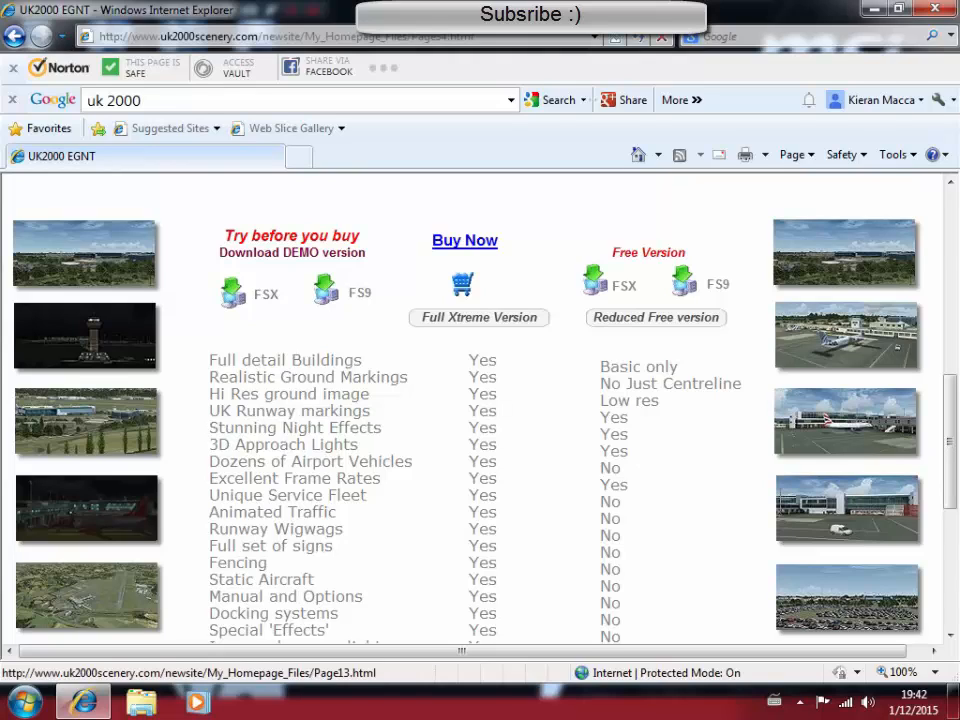
scroll("down", 3)
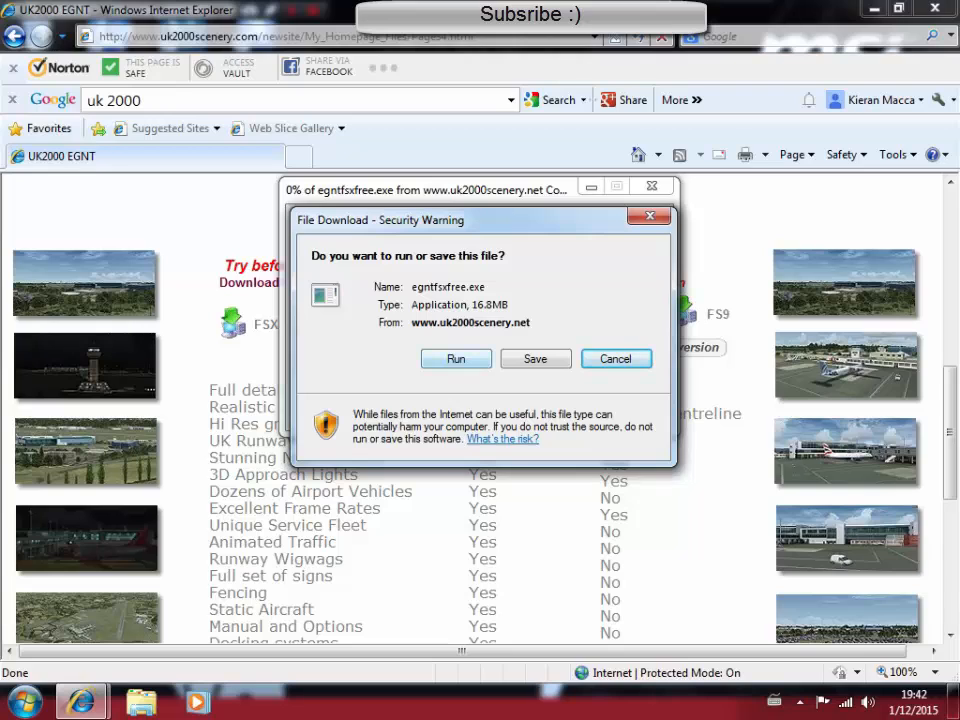
left_click(456, 359)
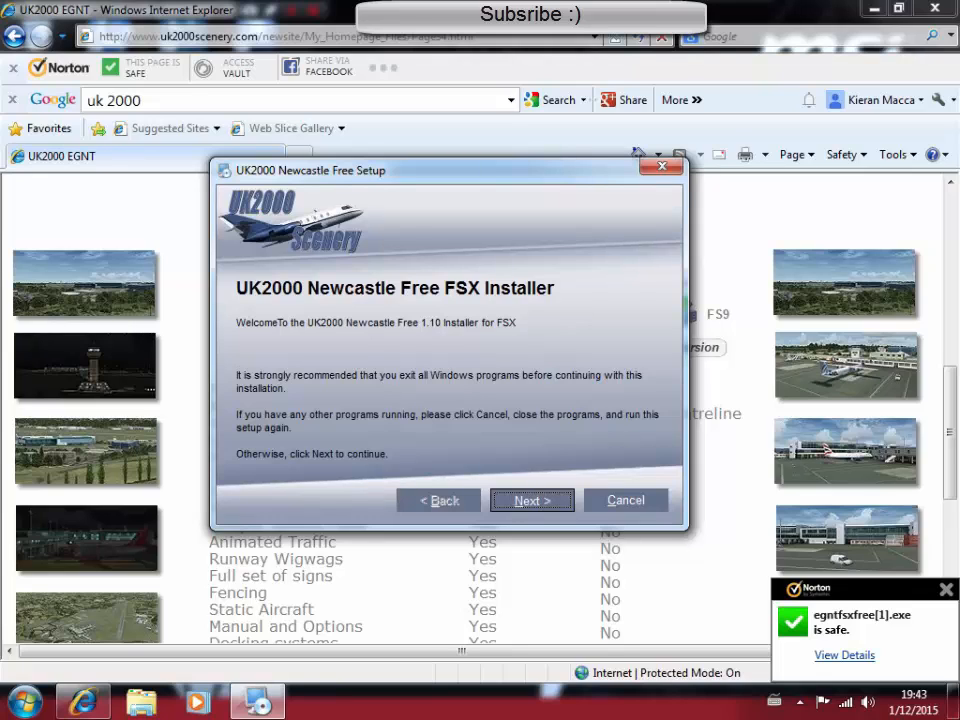
- Accept the licence and run a Standard Installation into the default FSX folder through to Finish
left_click(531, 500)
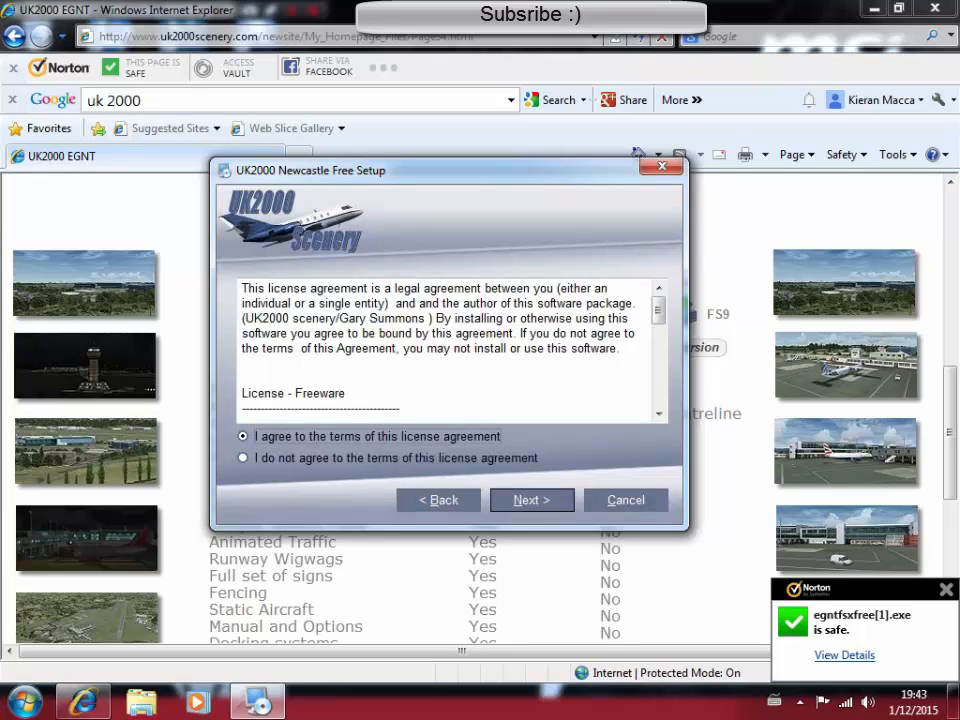
left_click(531, 499)
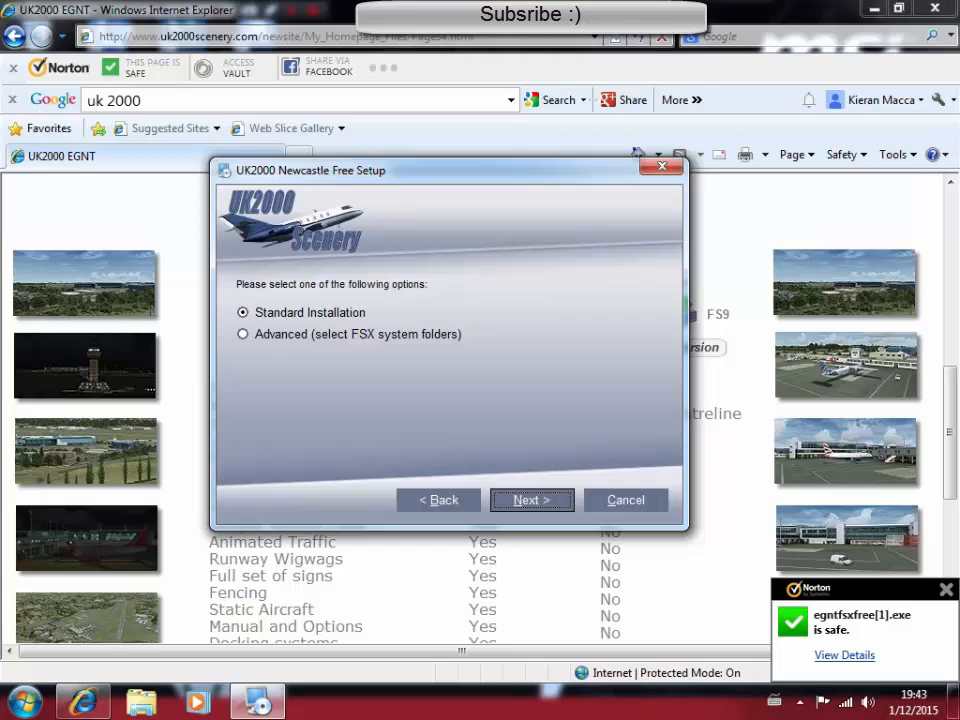
left_click(243, 334)
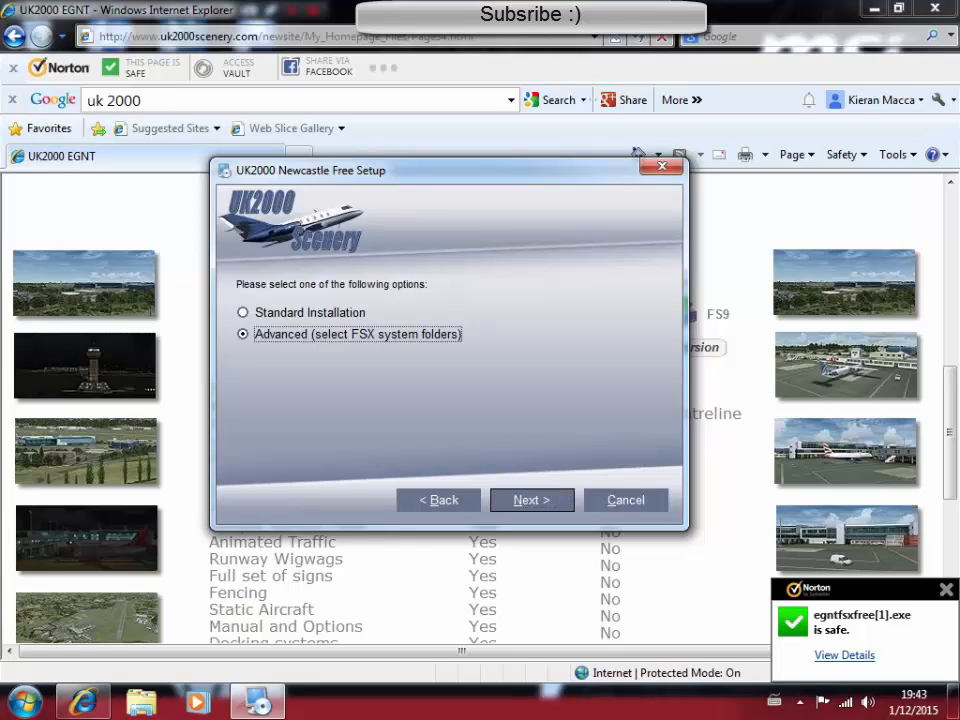
left_click(243, 312)
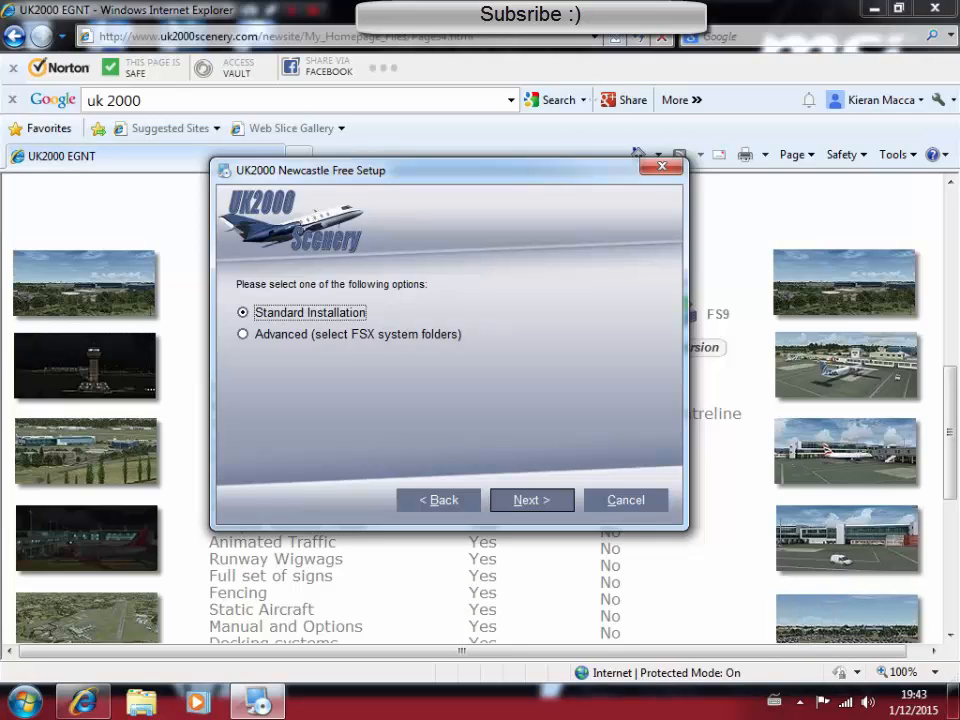
left_click(625, 499)
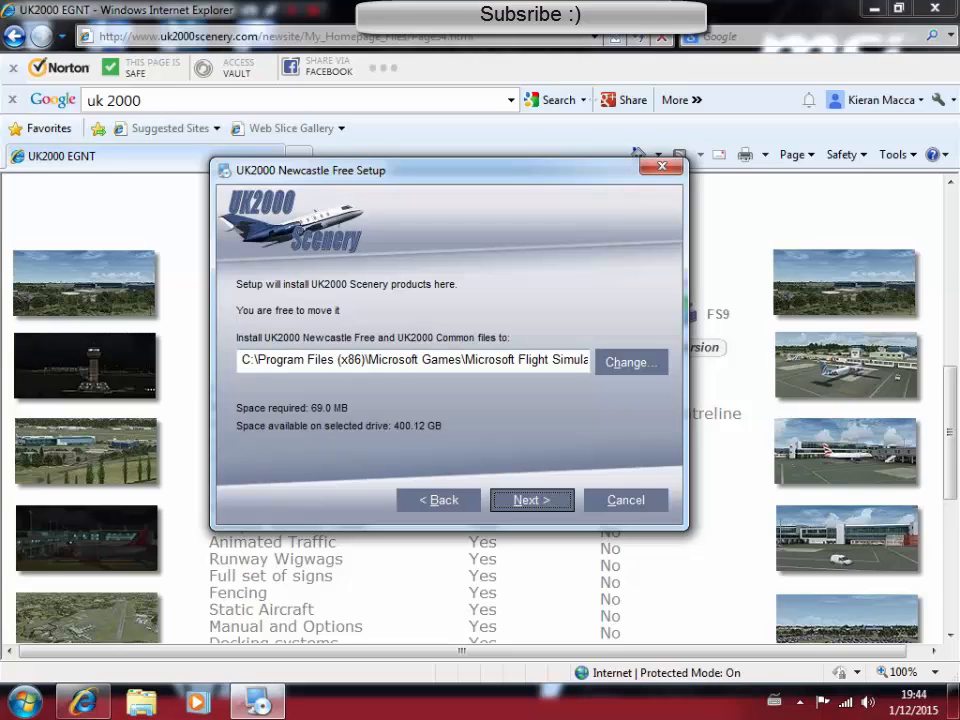
left_click(531, 500)
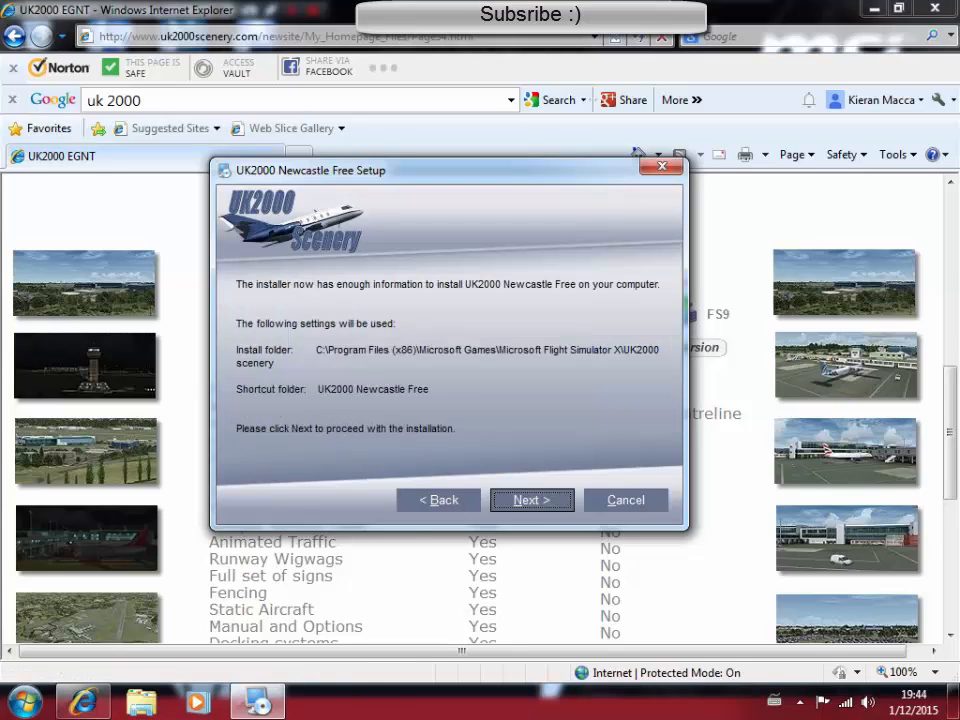
left_click(531, 500)
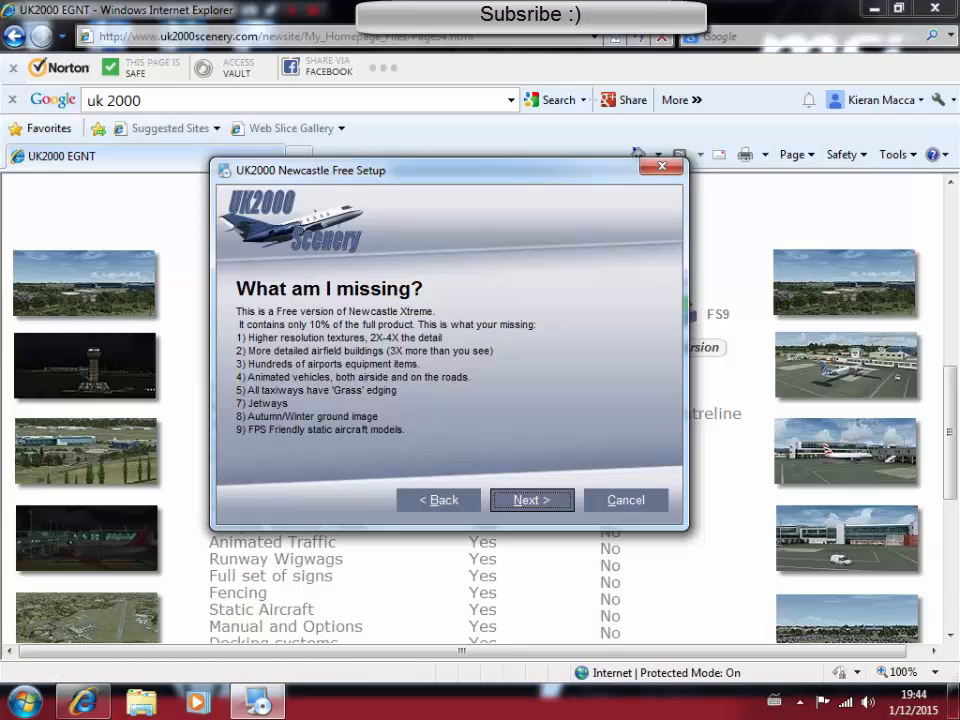
left_click(531, 500)
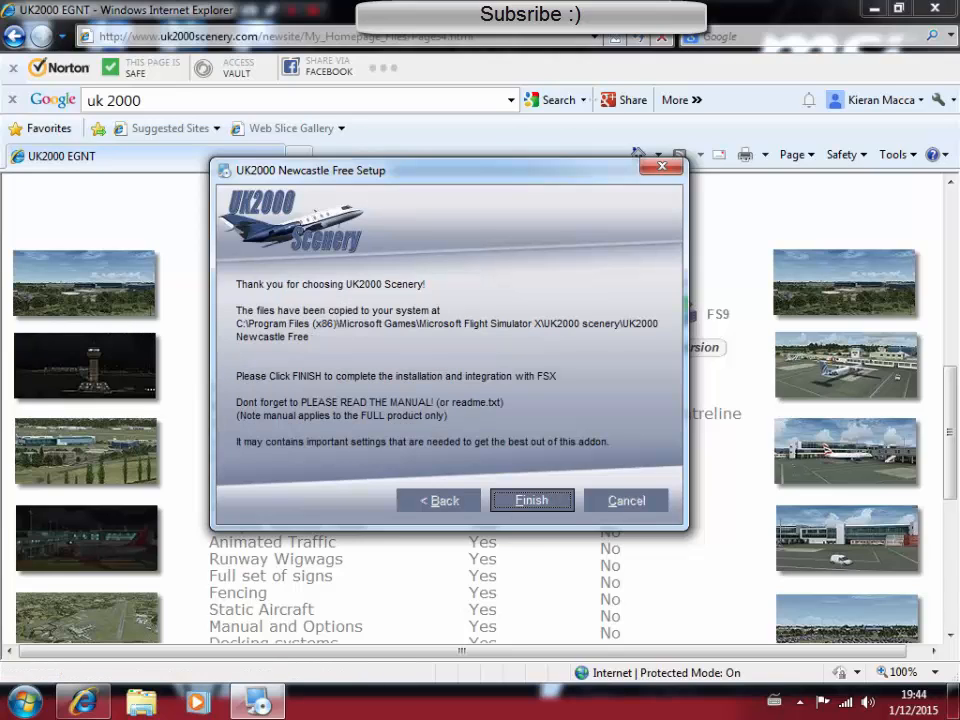
left_click(531, 500)
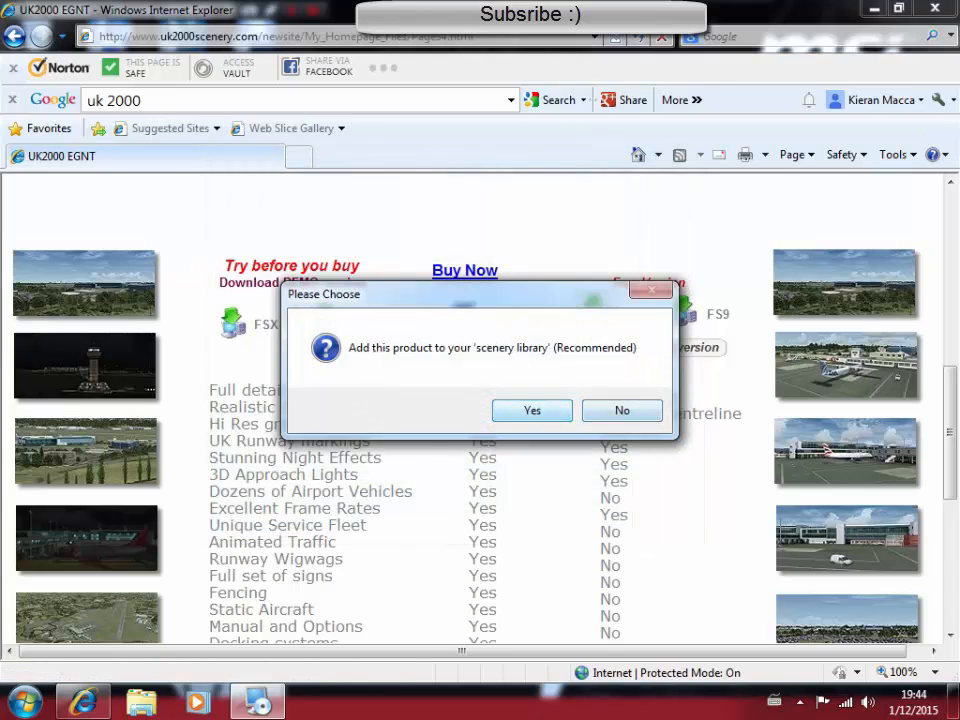
- Add Newcastle to the FSX scenery library and dismiss the two-scenery-areas note
left_click(531, 410)
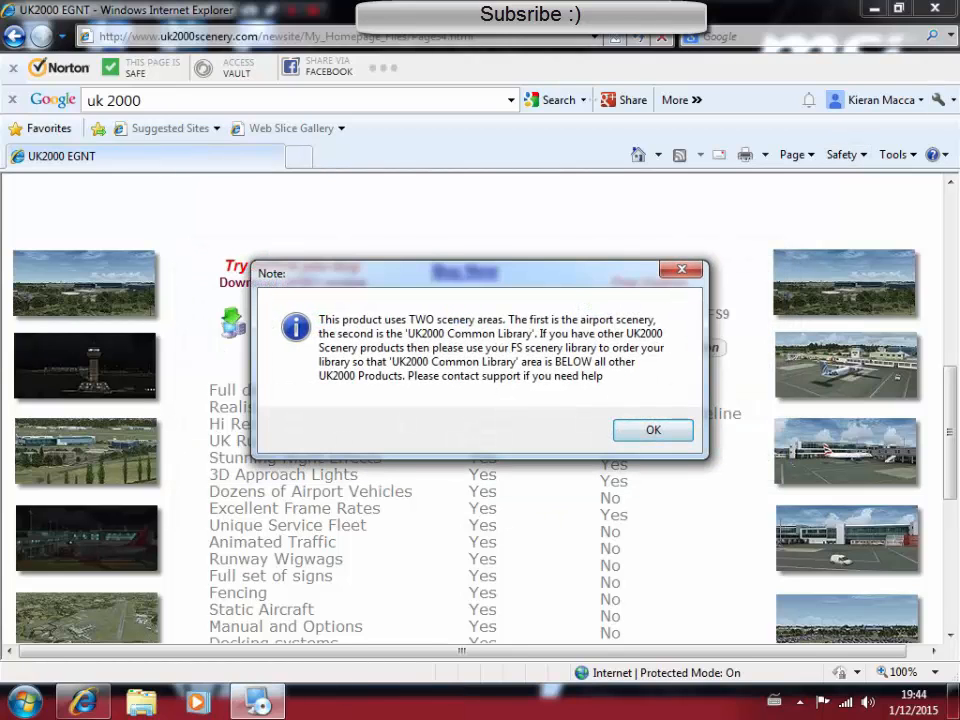
left_click(653, 430)
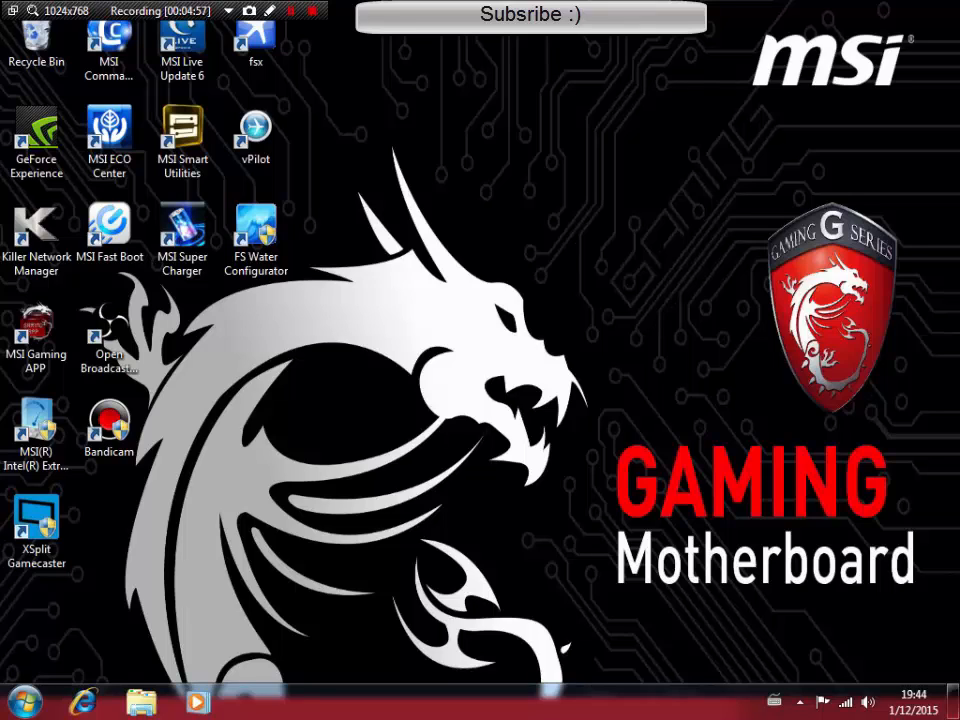
- Start Flight Simulator X from the fsx desktop shortcut
left_click(255, 45)
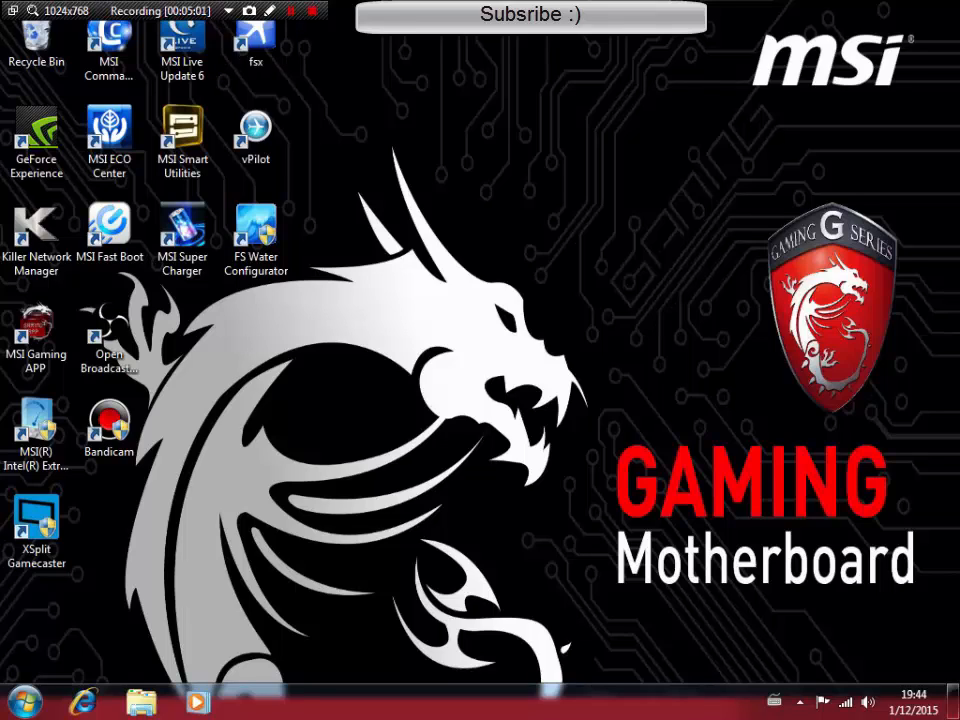
left_click(255, 45)
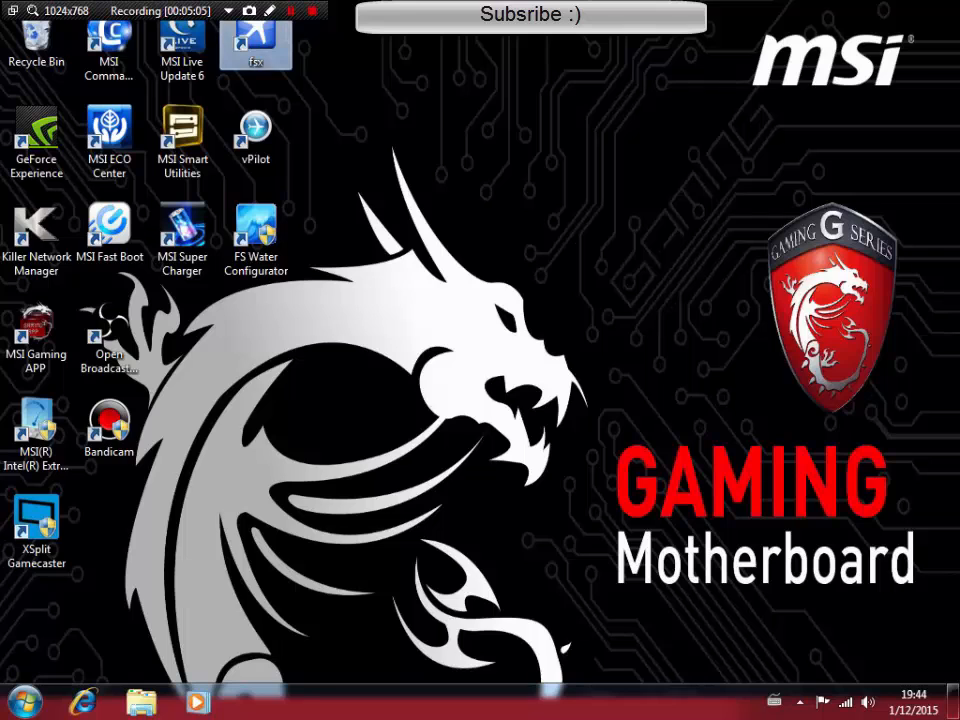
double_click(256, 45)
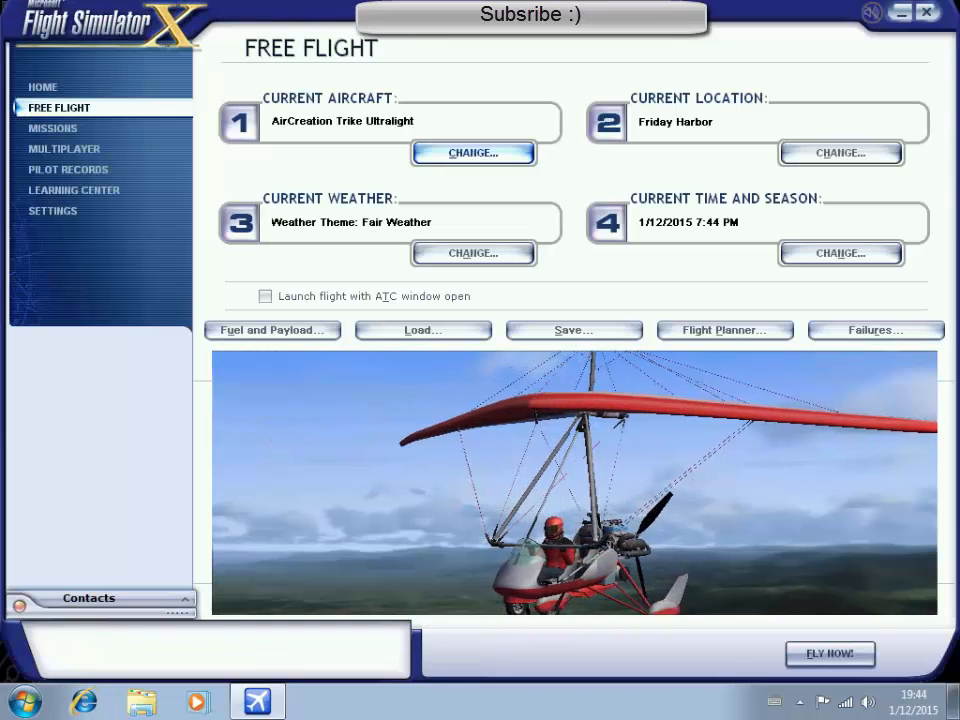
- Visit the Scenery Library from the FSX Settings page
left_click(52, 210)
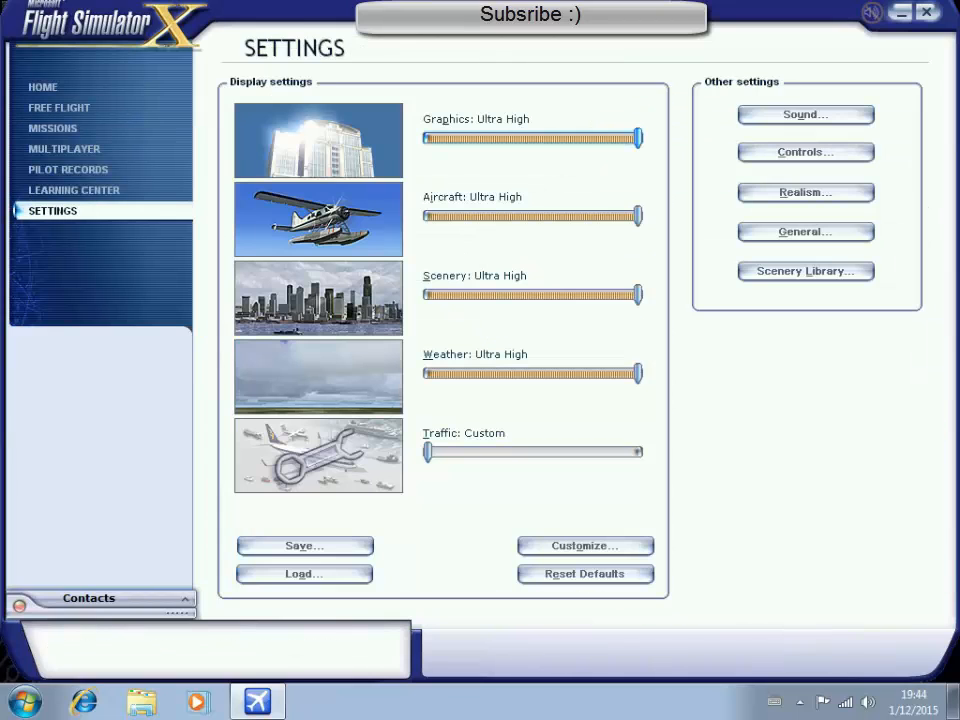
left_click(805, 271)
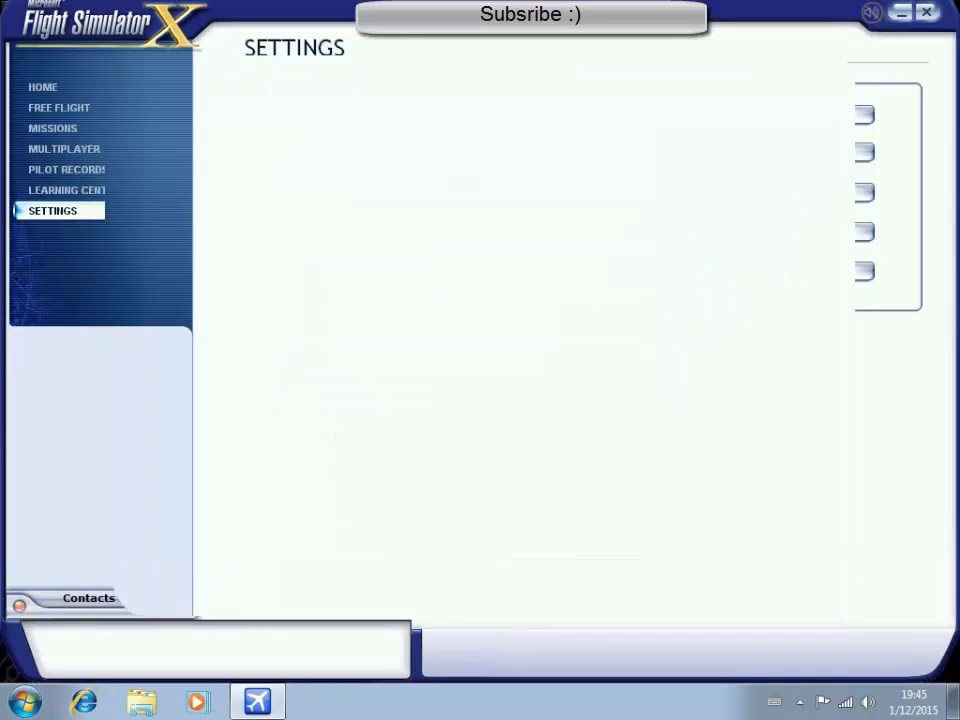
left_click(52, 210)
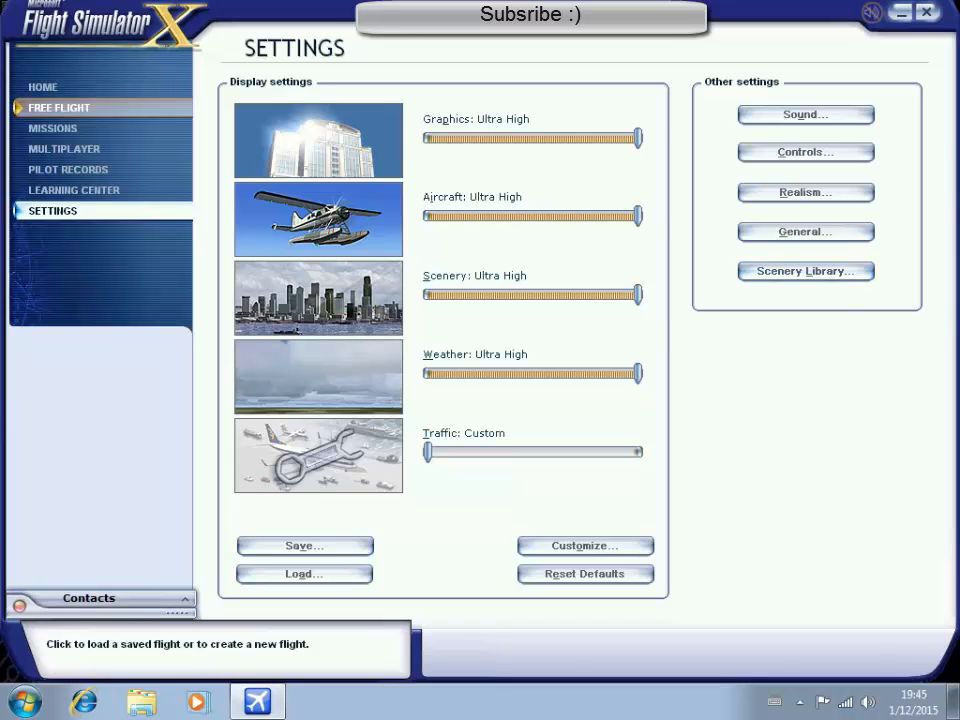
- Return to the Free Flight screen and adjust sound in the Volume Mixer
left_click(59, 107)
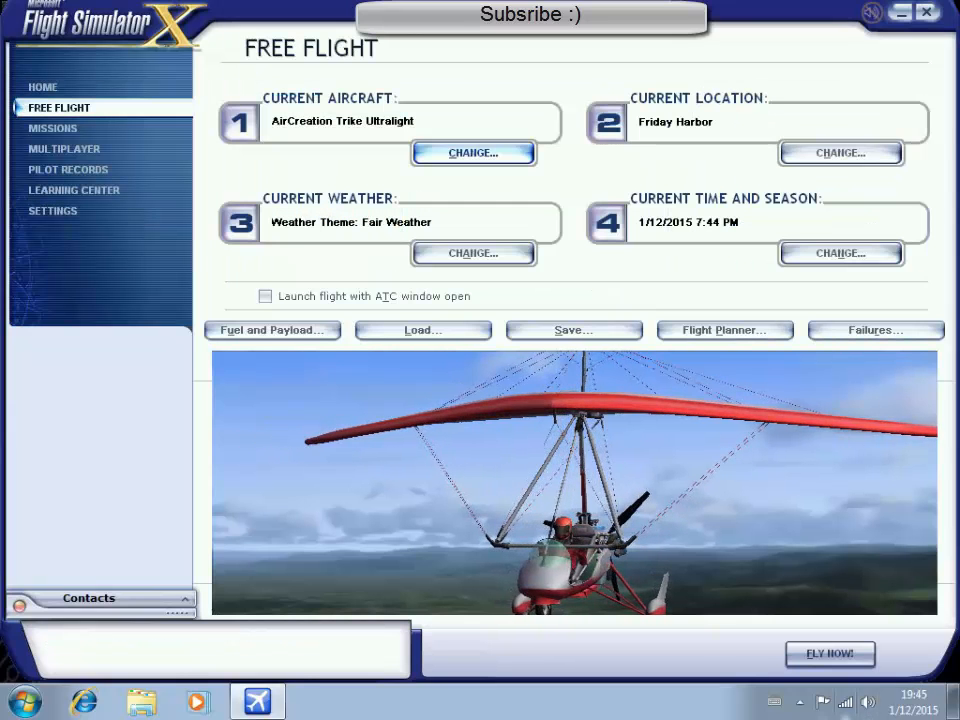
left_click(867, 701)
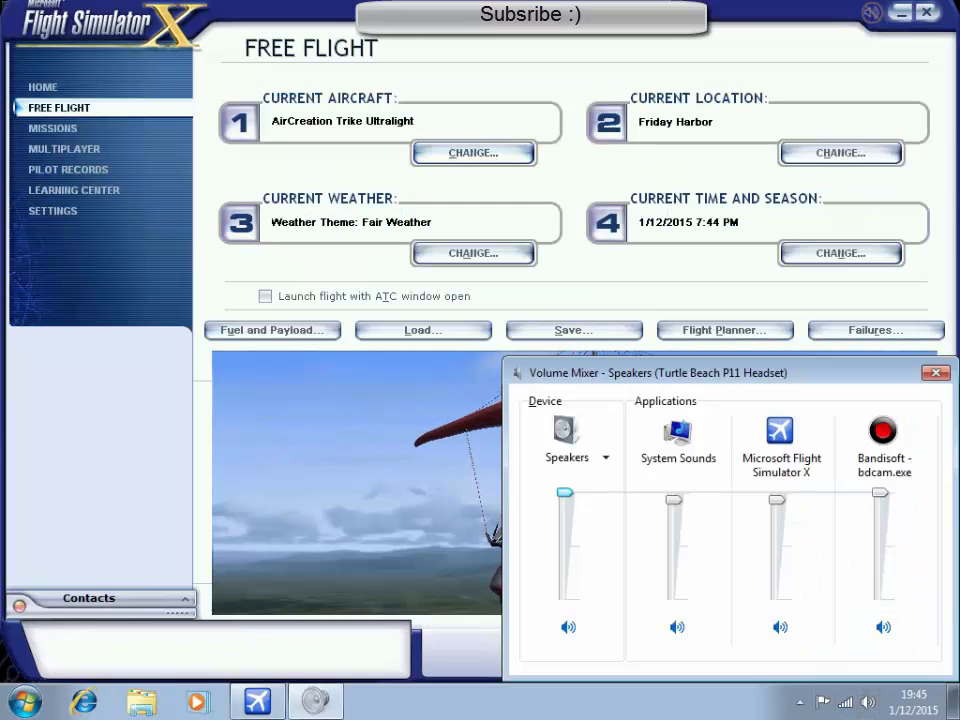
left_click(779, 627)
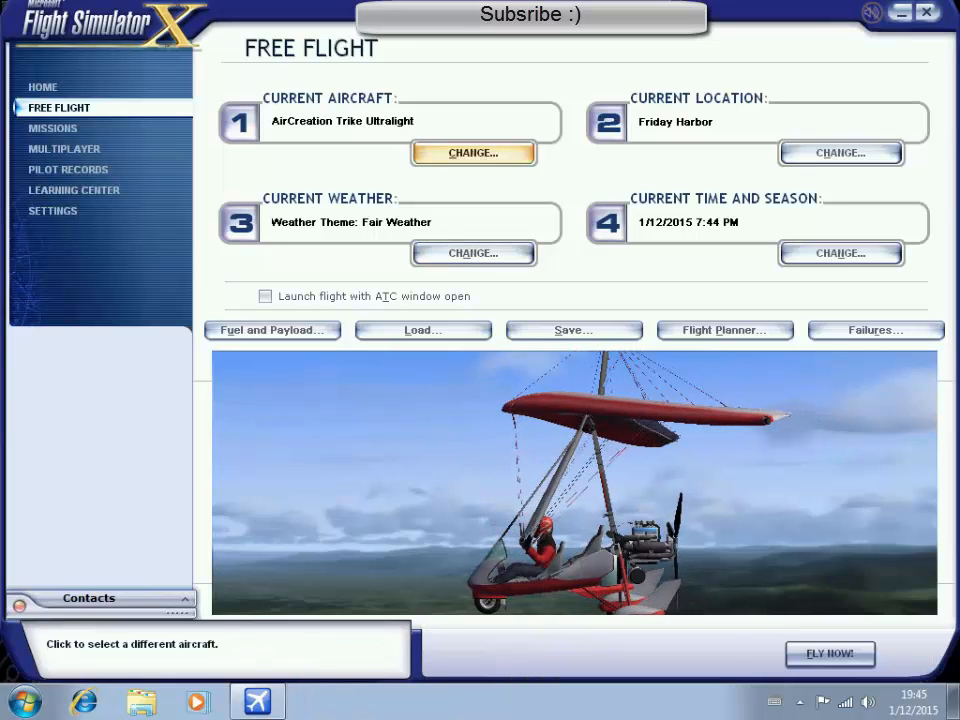
- Replace the ultralight with the Airbus A320-214 CFM easyJet as current aircraft
left_click(472, 152)
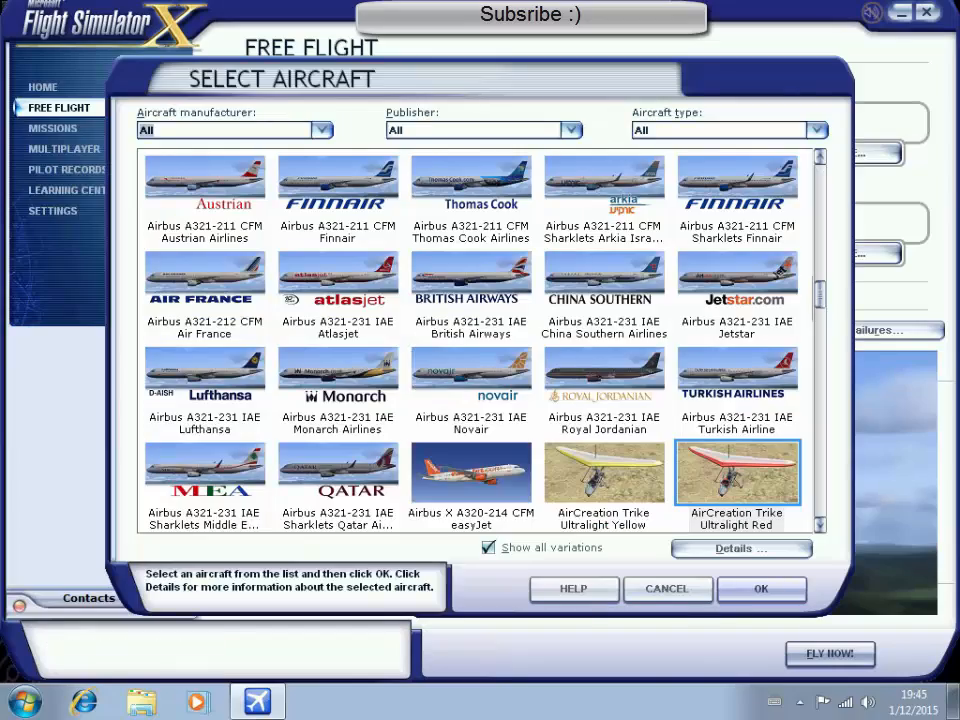
scroll("down", 3)
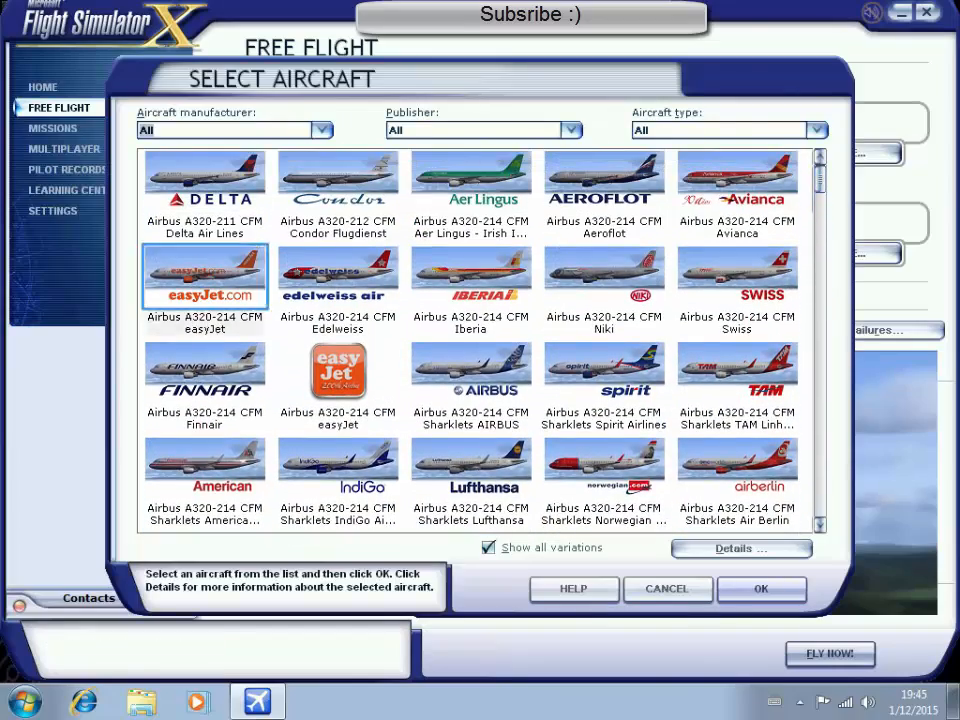
left_click(761, 588)
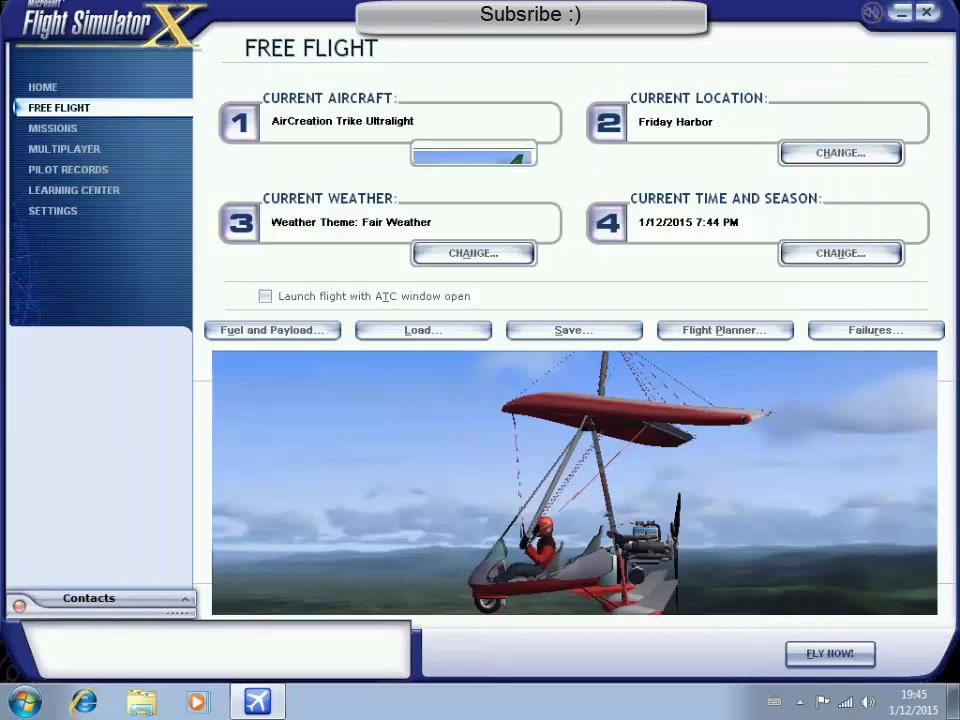
left_click(472, 152)
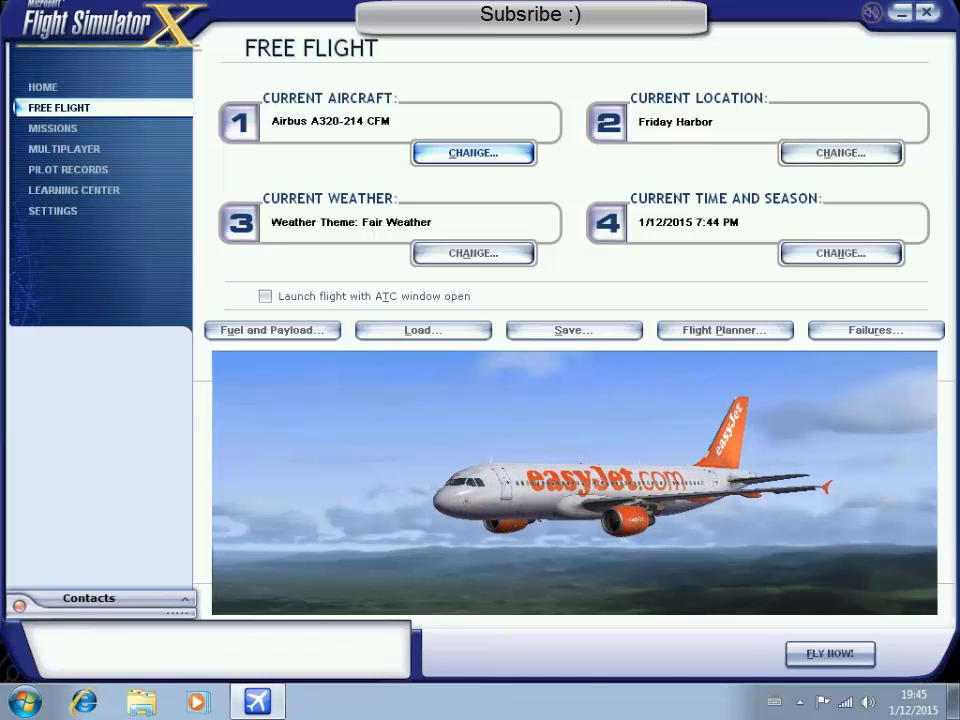
- Filter airports by the city Newcastle and confirm it as the starting location
left_click(840, 152)
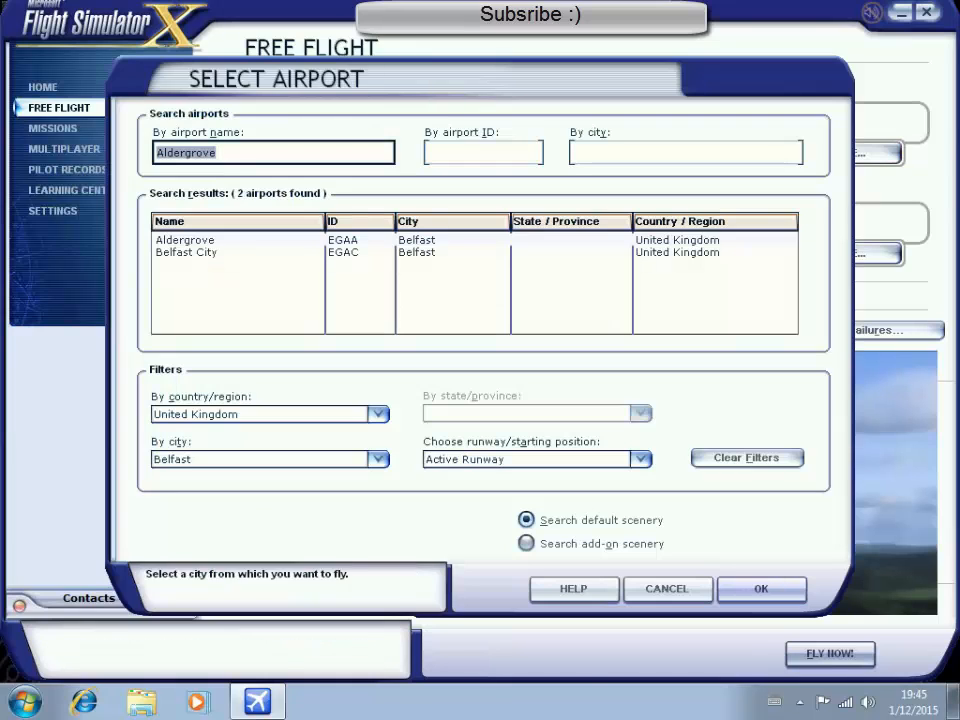
left_click(378, 414)
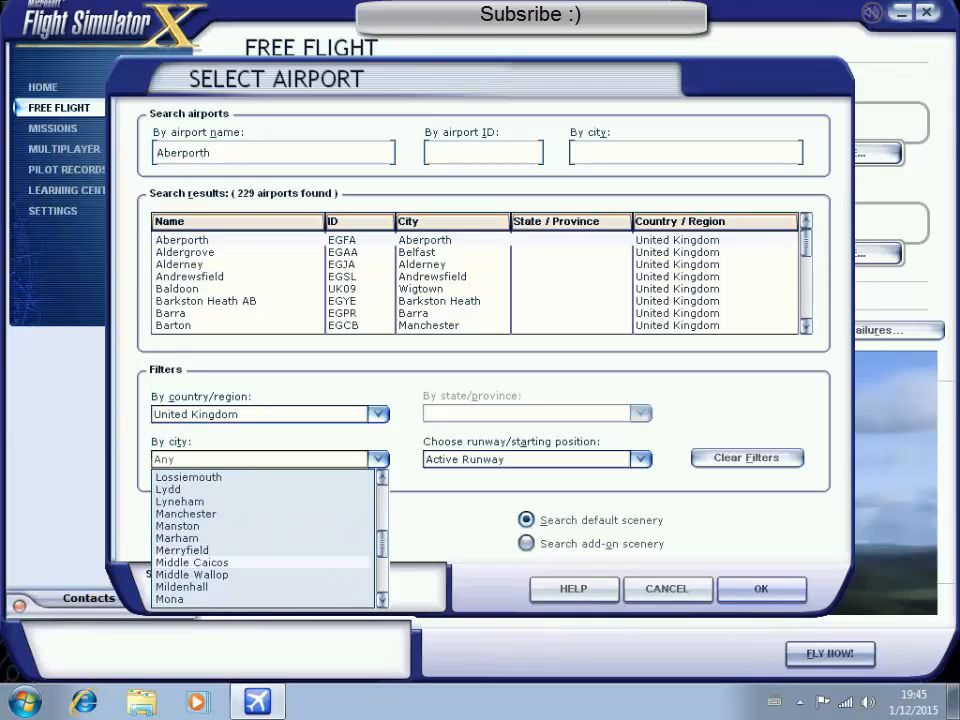
scroll("down", 3)
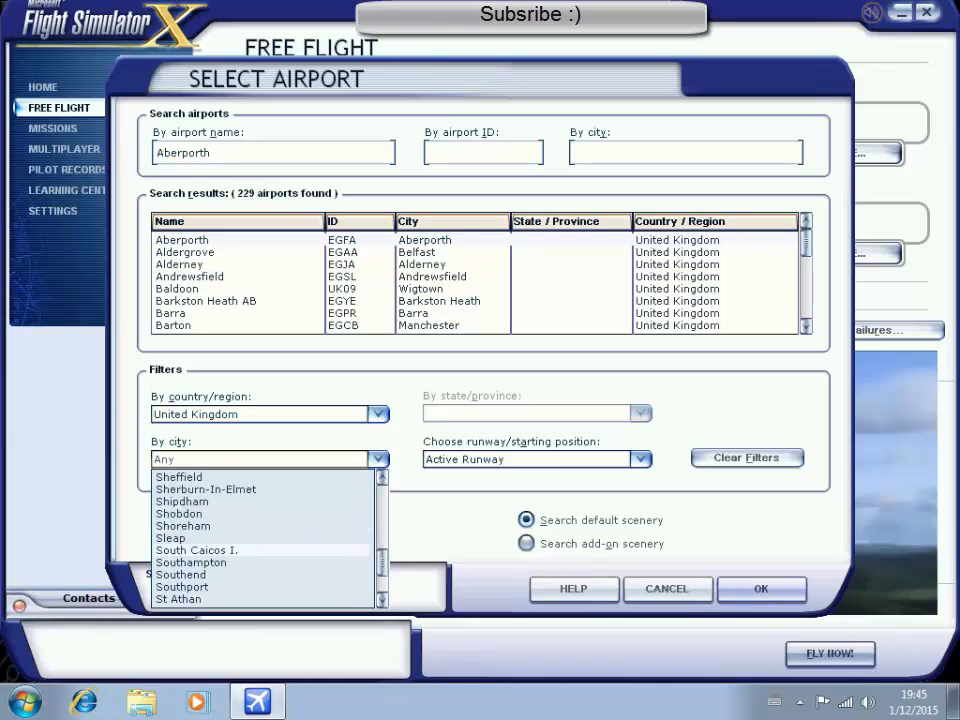
scroll("down", 3)
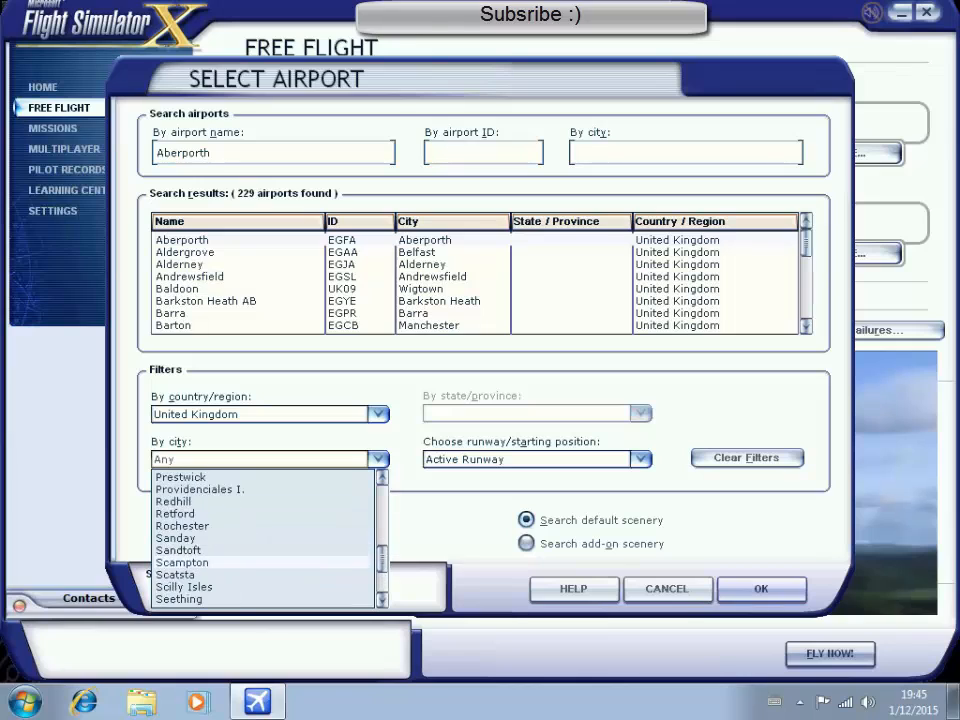
scroll("down", 3)
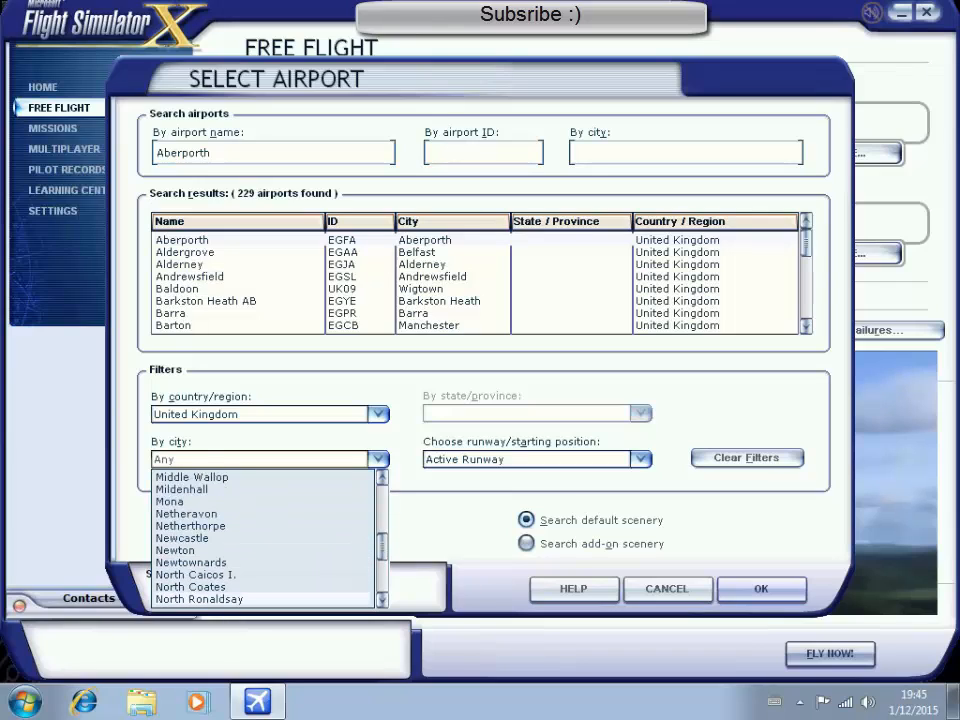
left_click(182, 538)
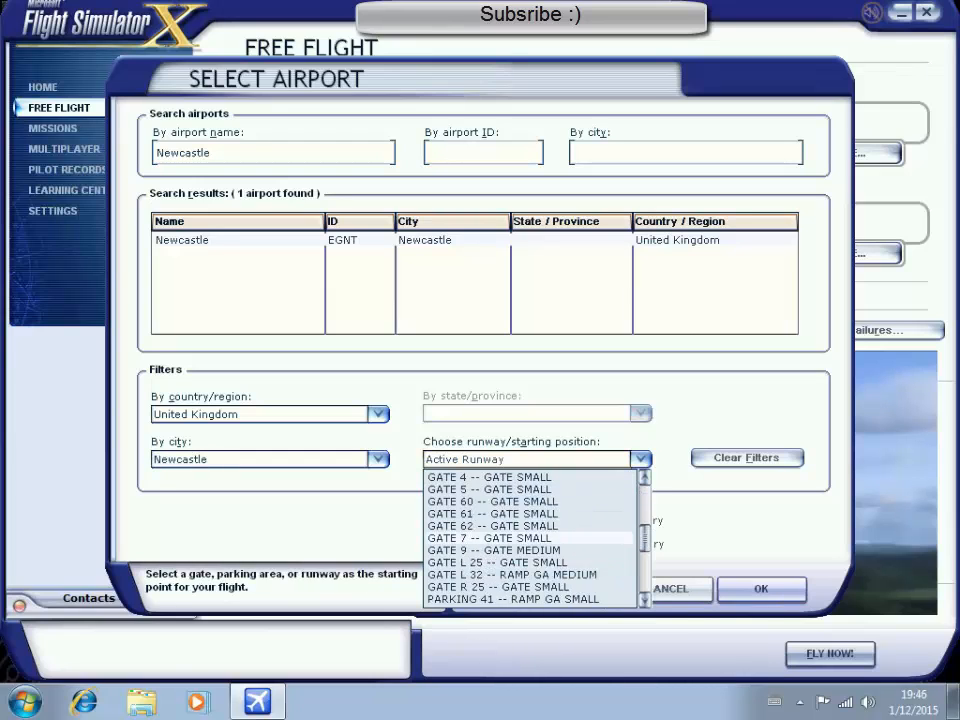
left_click(760, 588)
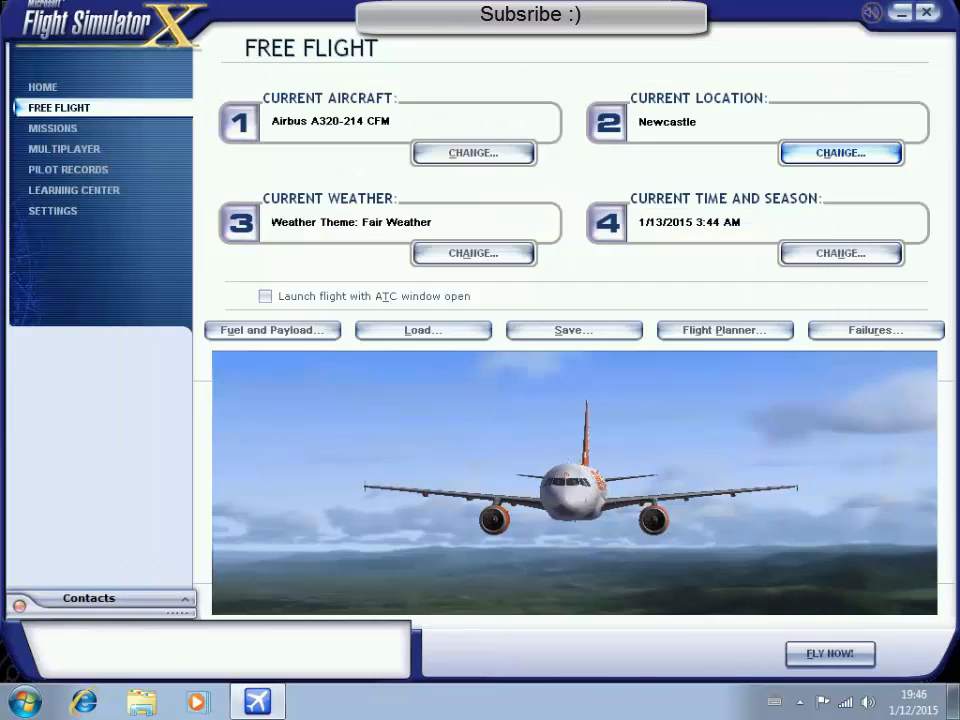
- Use real-world weather updated every 15 minutes and daytime at 1:44 PM
left_click(473, 252)
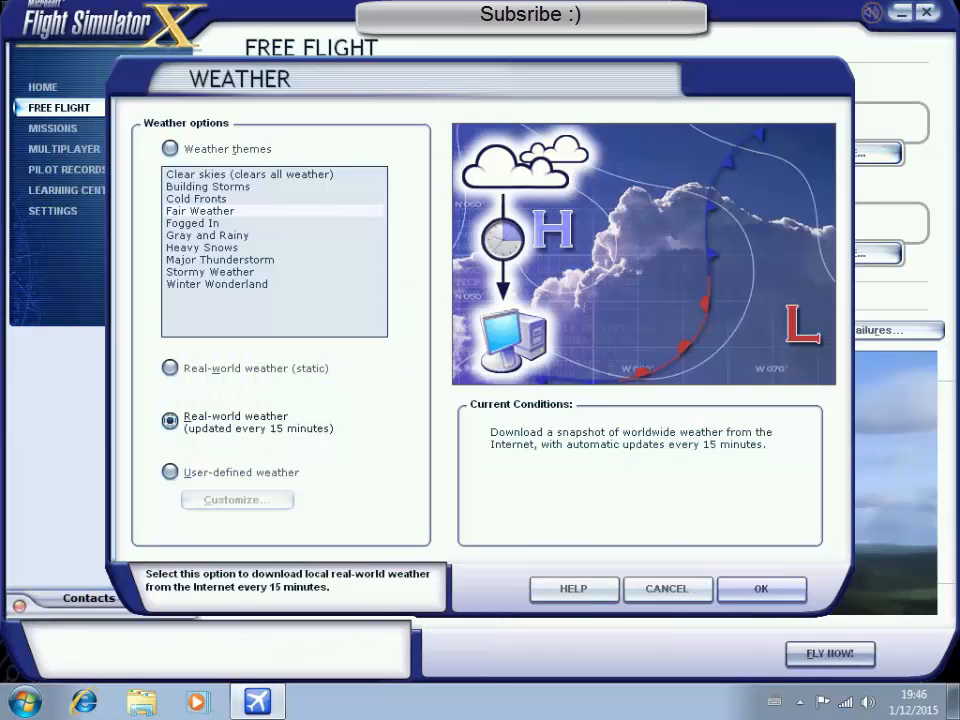
left_click(760, 588)
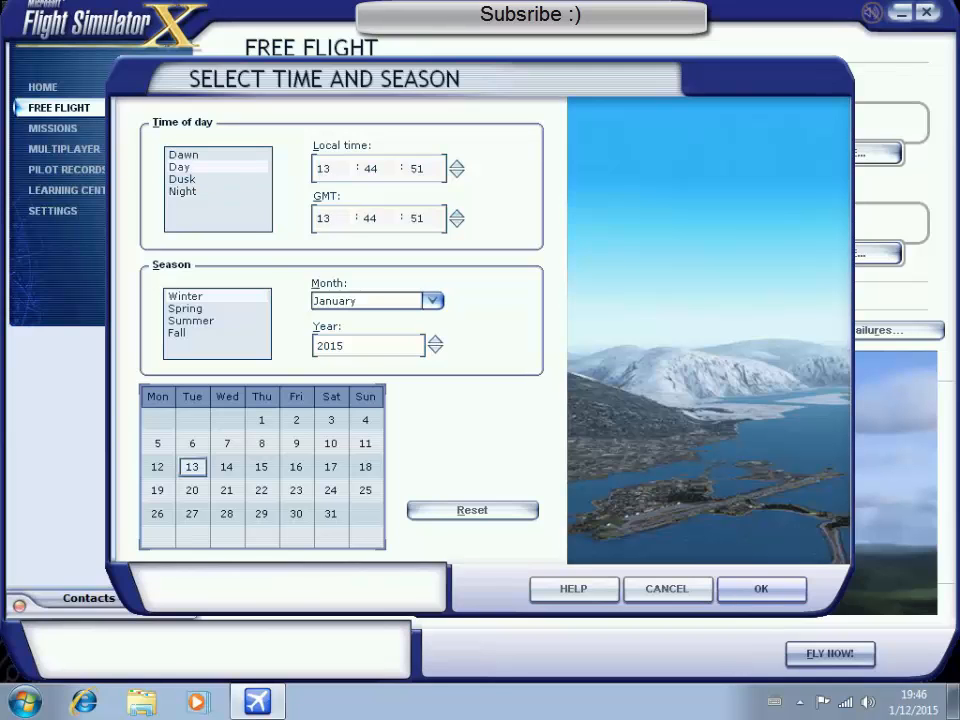
left_click(760, 588)
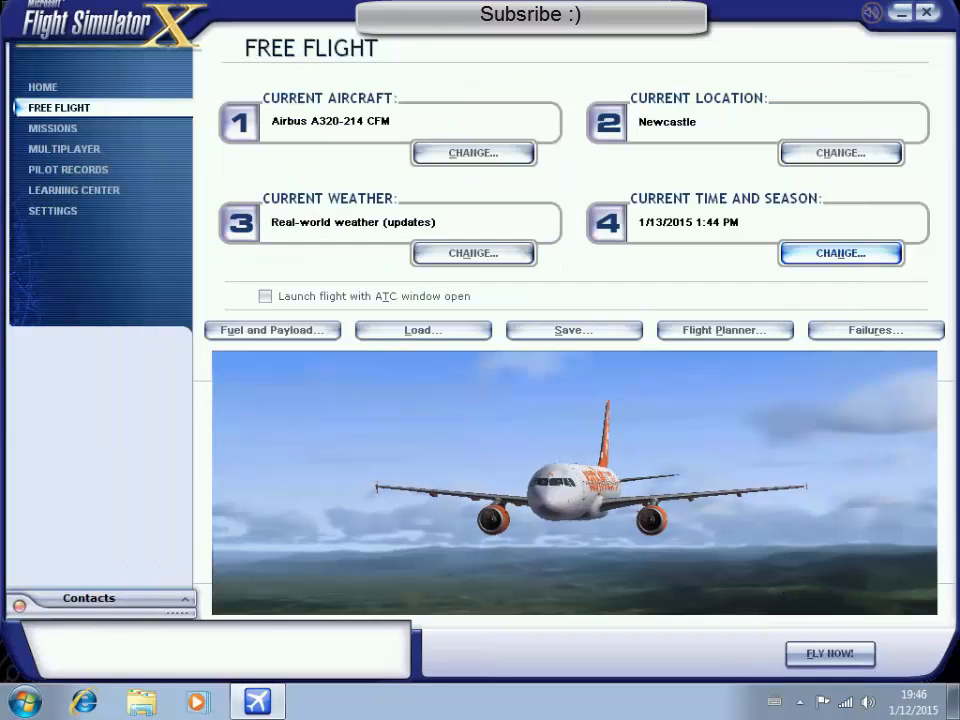
left_click(899, 12)
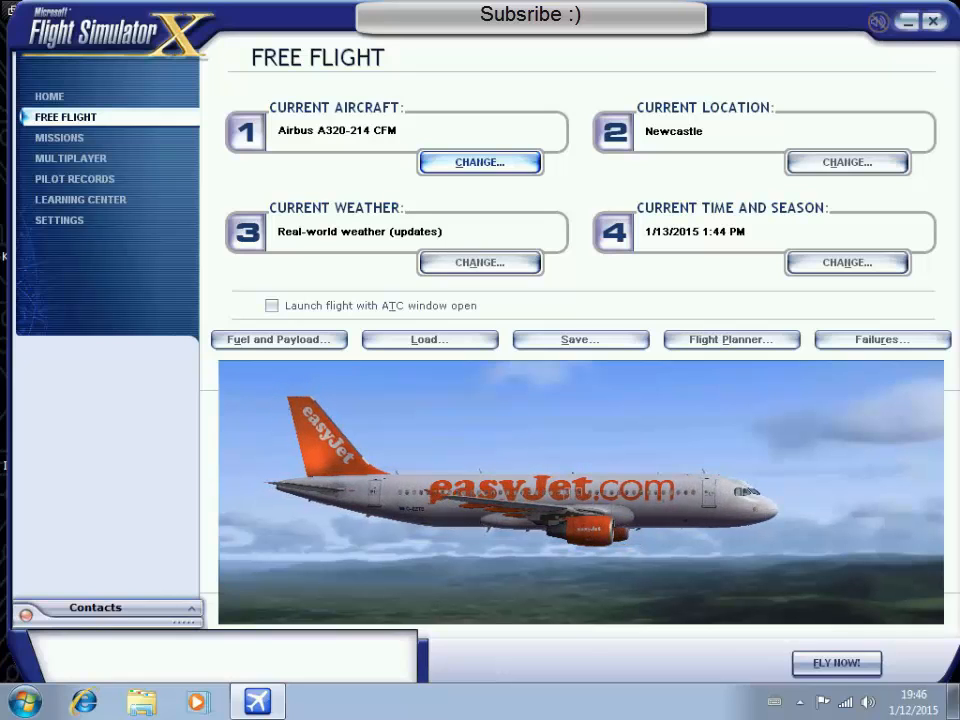
mouse_move(836, 662)
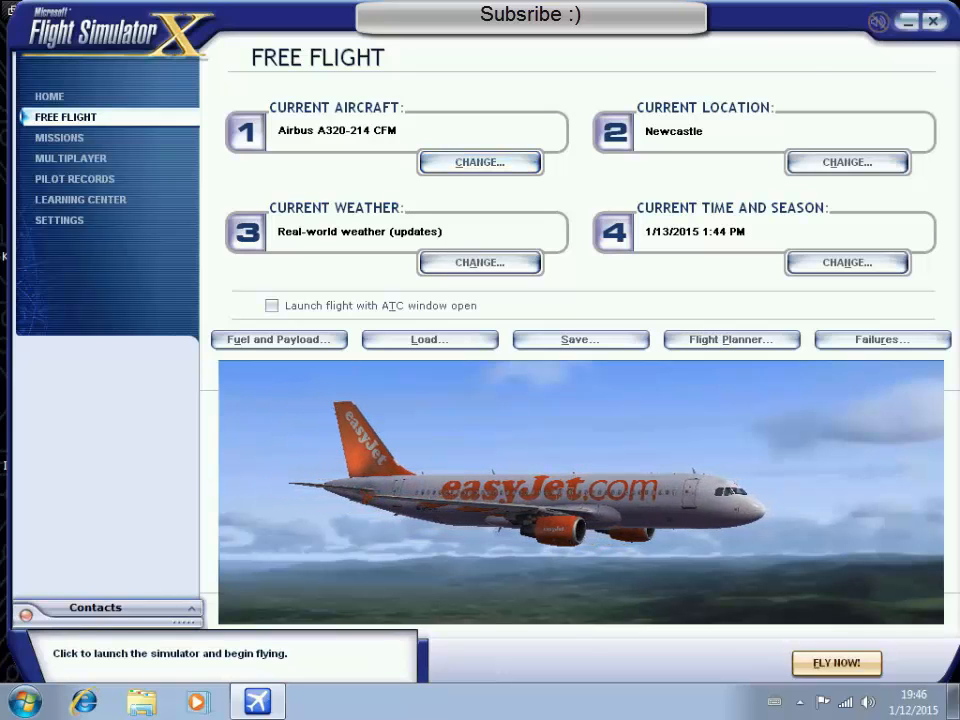
left_click(836, 663)
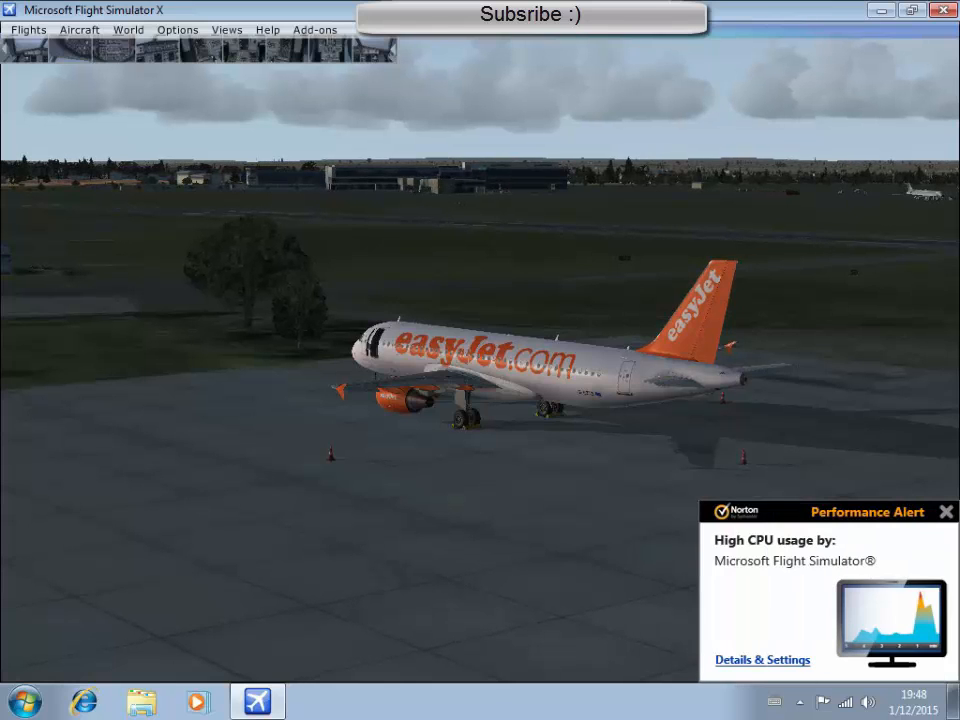
left_click(946, 511)
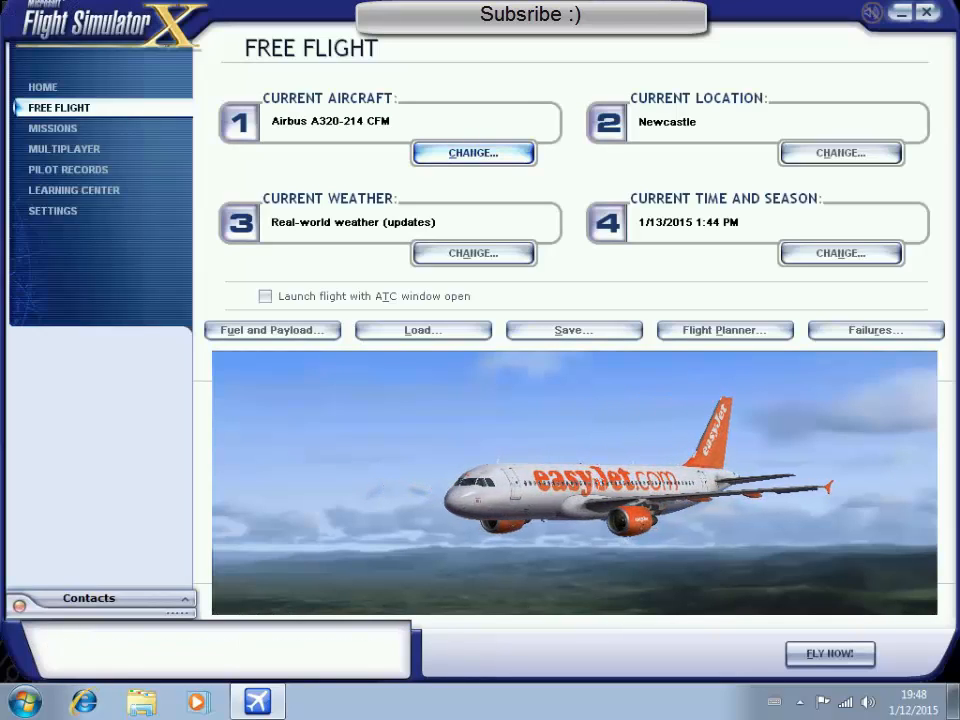
- Close the Flight Simulator X window and confirm Yes to quit to the desktop
left_click(925, 12)
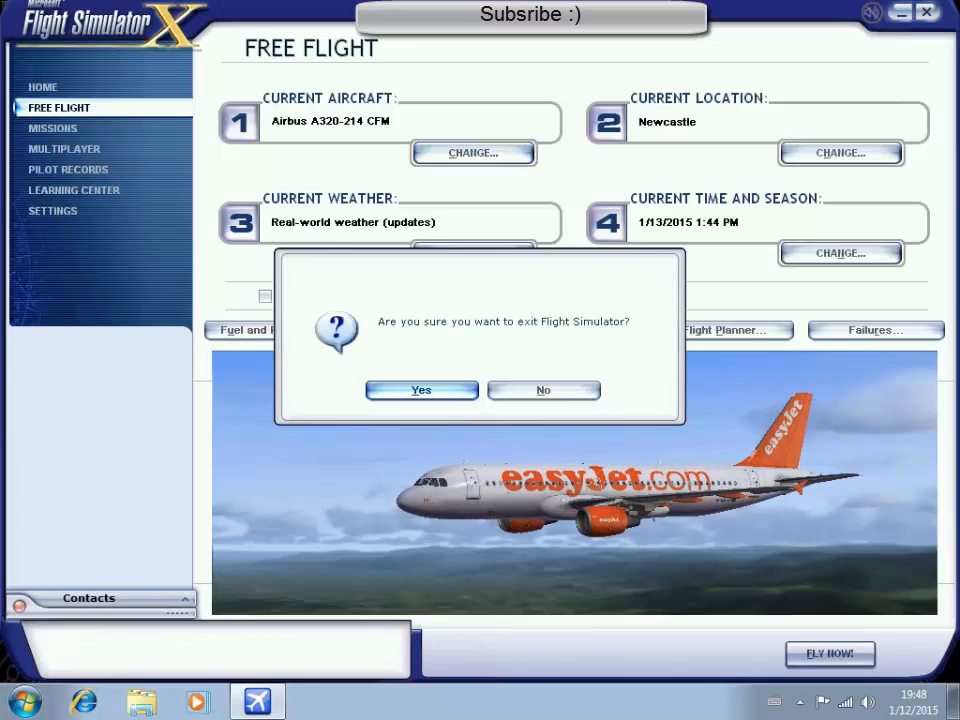
left_click(420, 390)
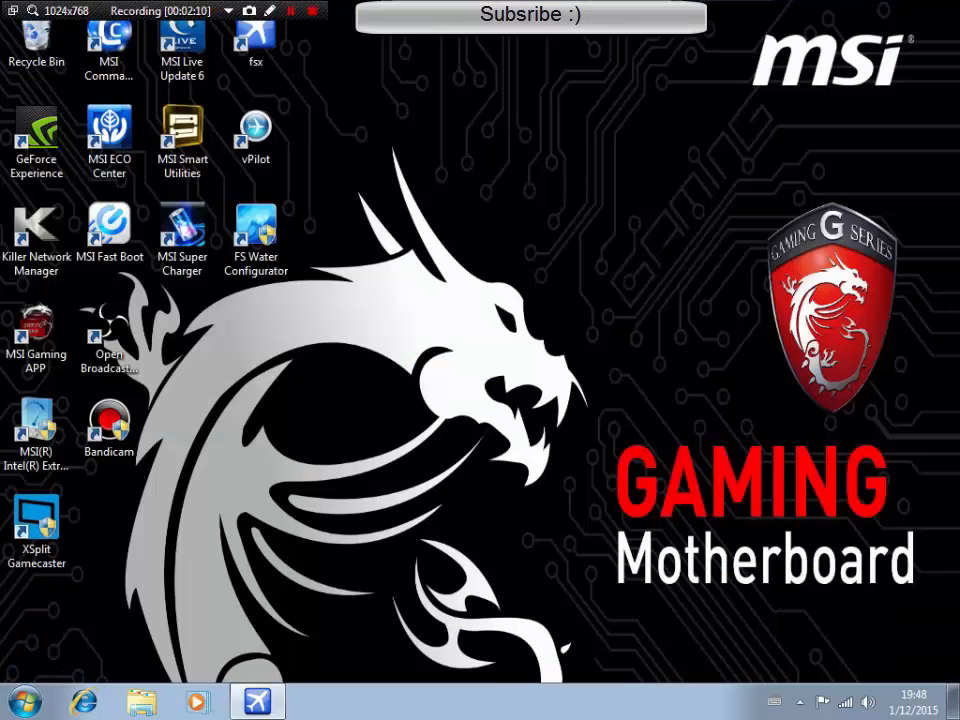